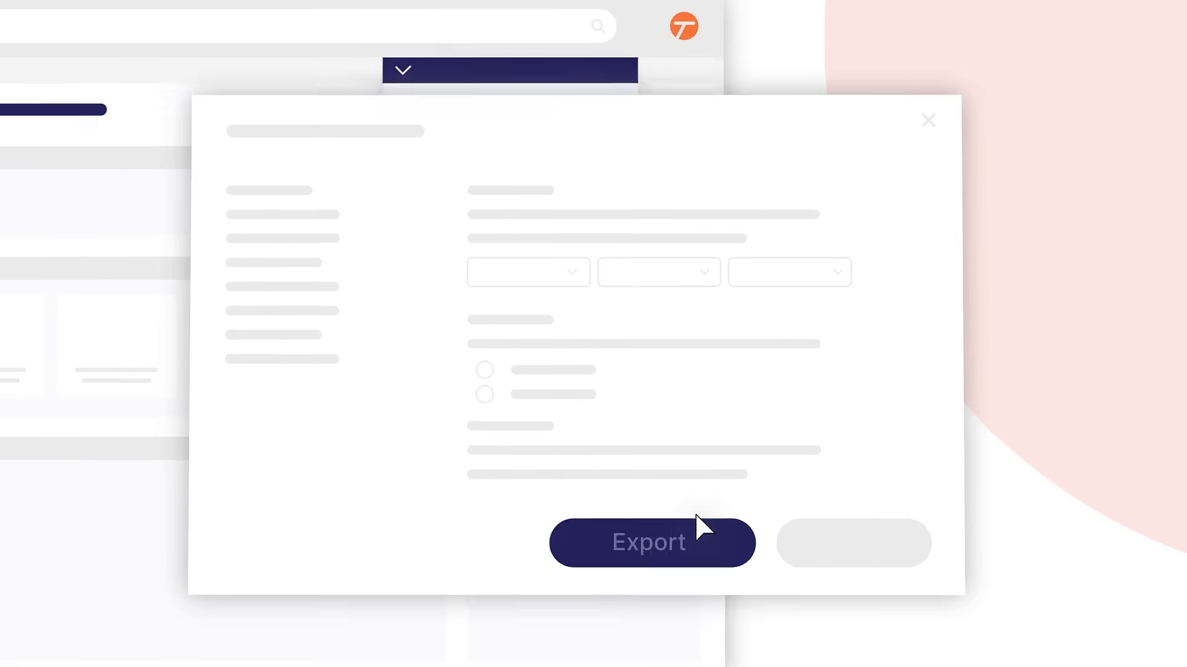
# Step: Run the workflow's Export action and finish the Tango capture with the checkmark
pyautogui.click(651, 542)
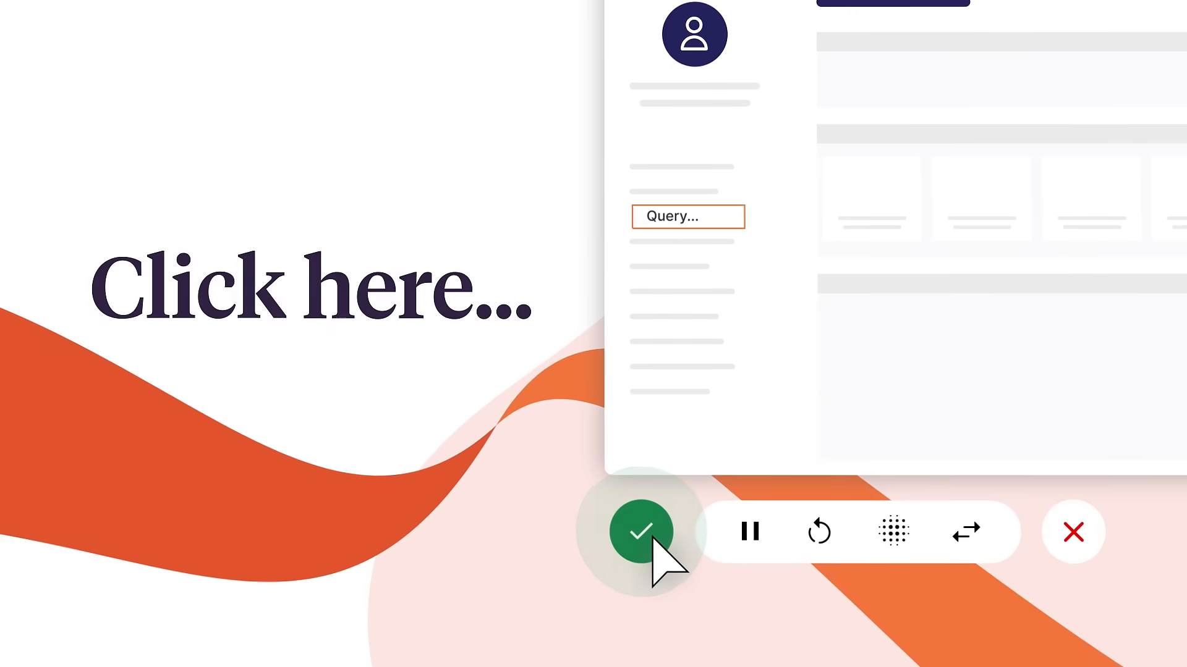
pyautogui.click(641, 530)
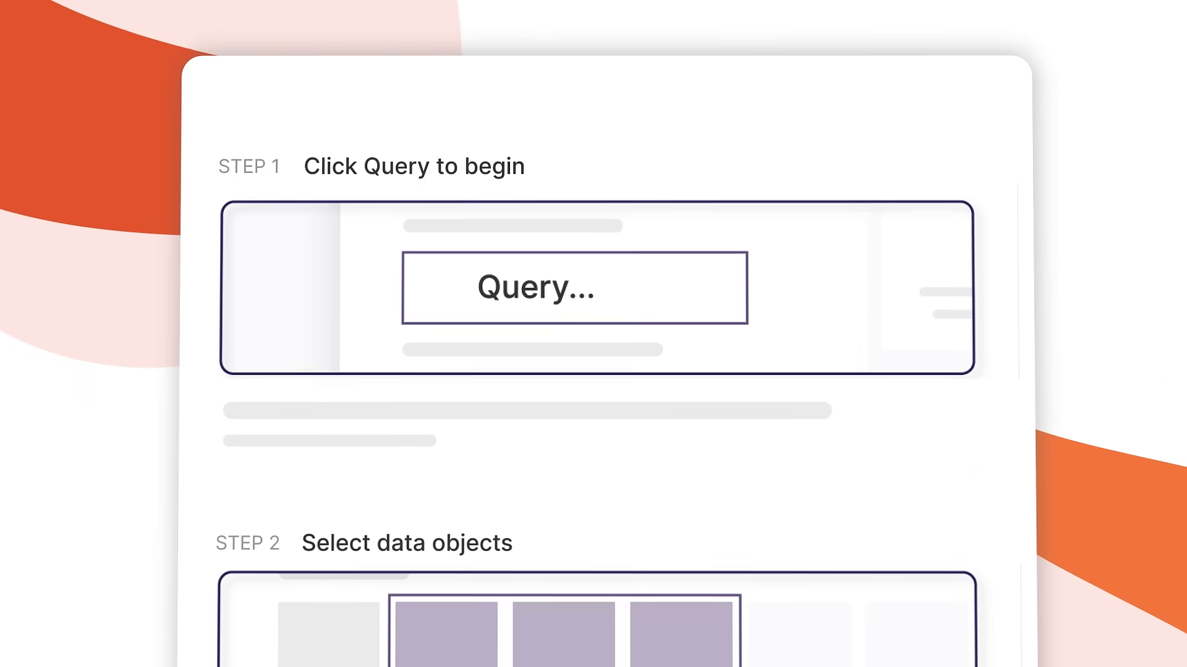
# Step: Scroll the guide to Step 3 to add 'Choose export destination' before Step 4
pyautogui.scroll(-3)
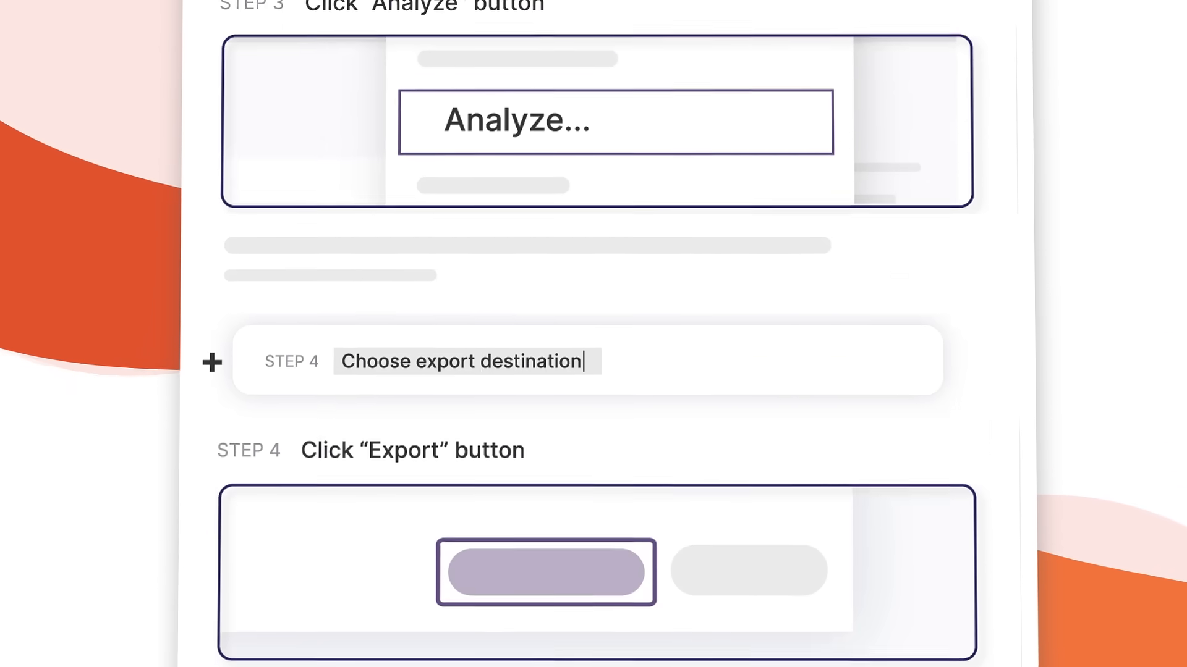